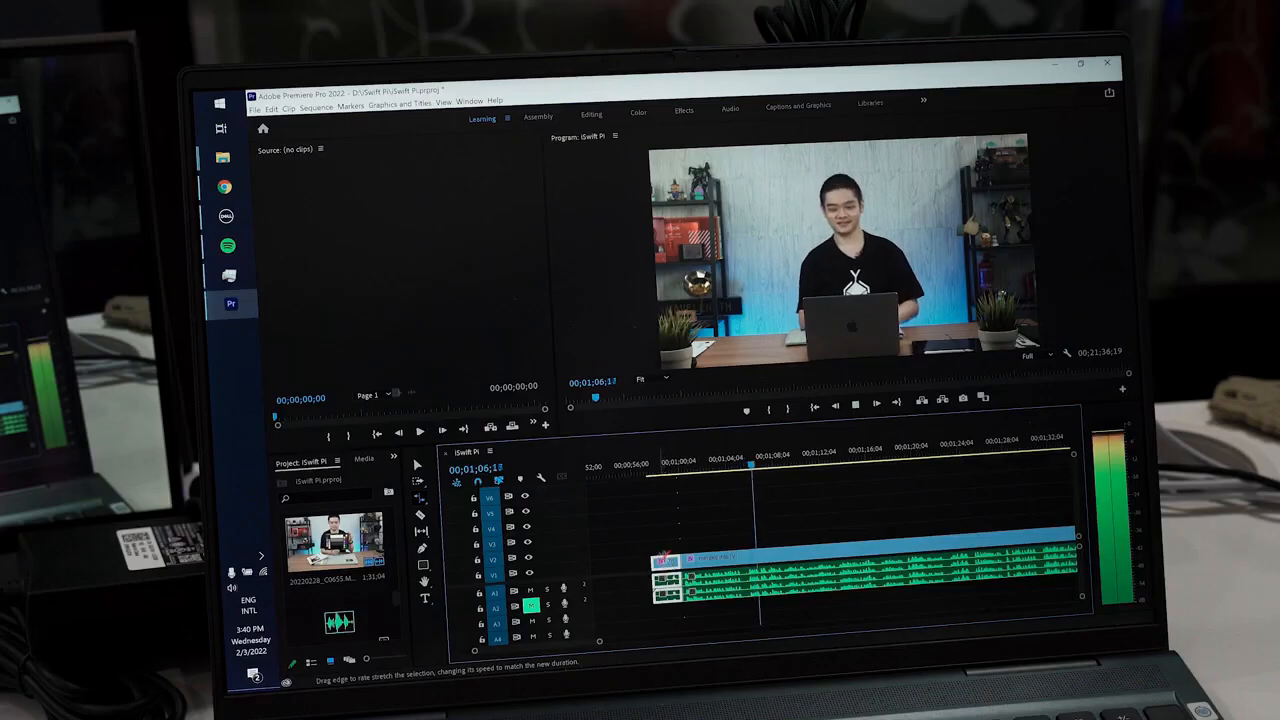
Show the timeline clip's context options, then the Windows resolution list topped by 3072 × 1920 (Recommended).
{"action": "right_click", "coordinate": [700, 576]}
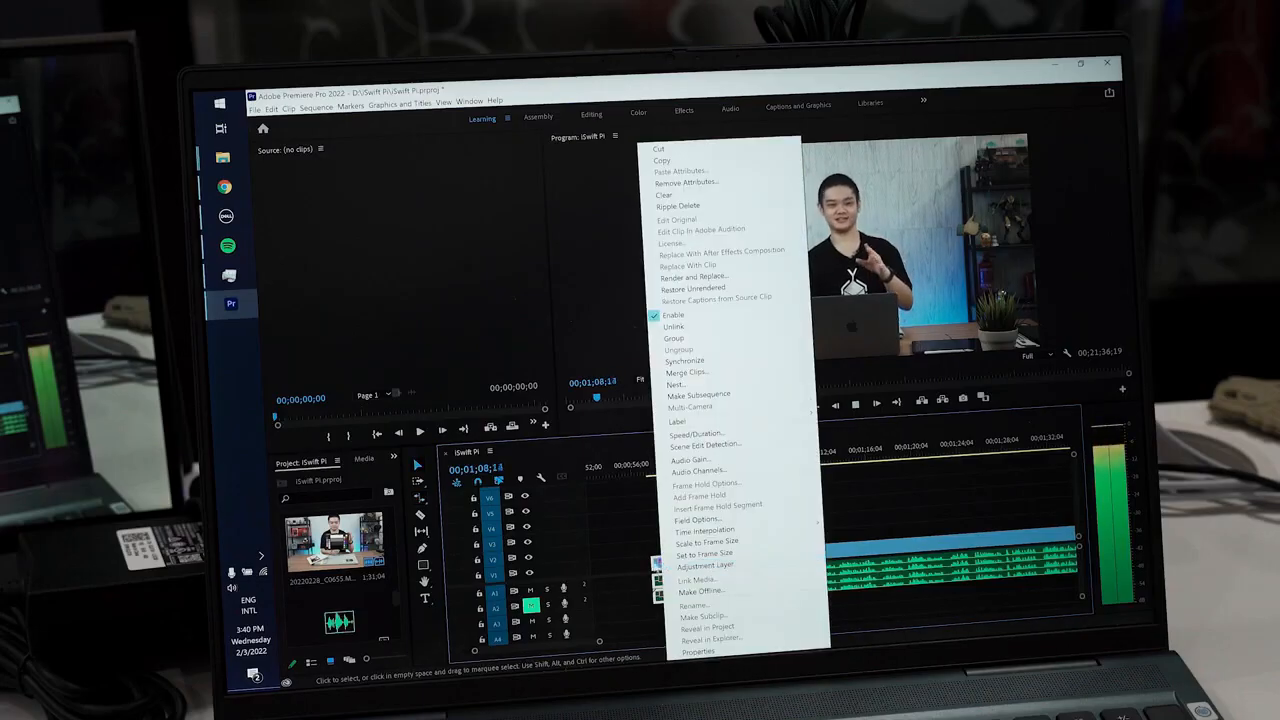
{"action": "left_click", "coordinate": [660, 608]}
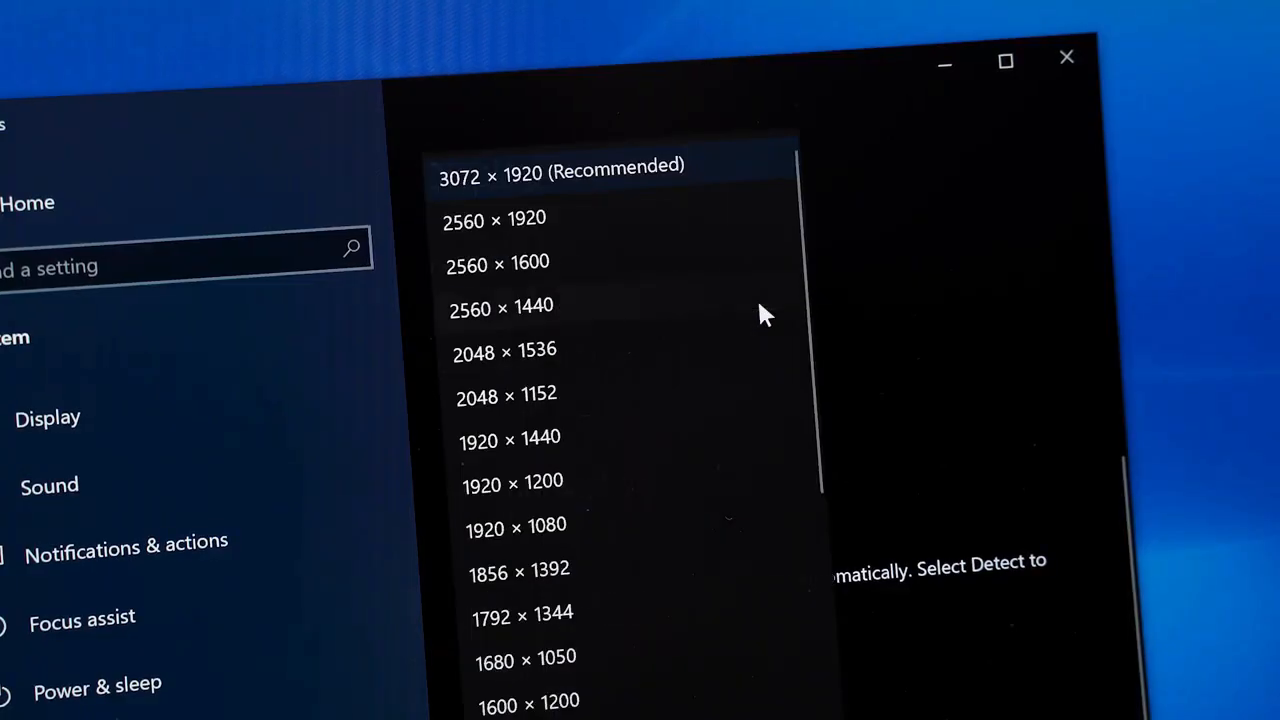
{"action": "mouse_move", "coordinate": [710, 170]}
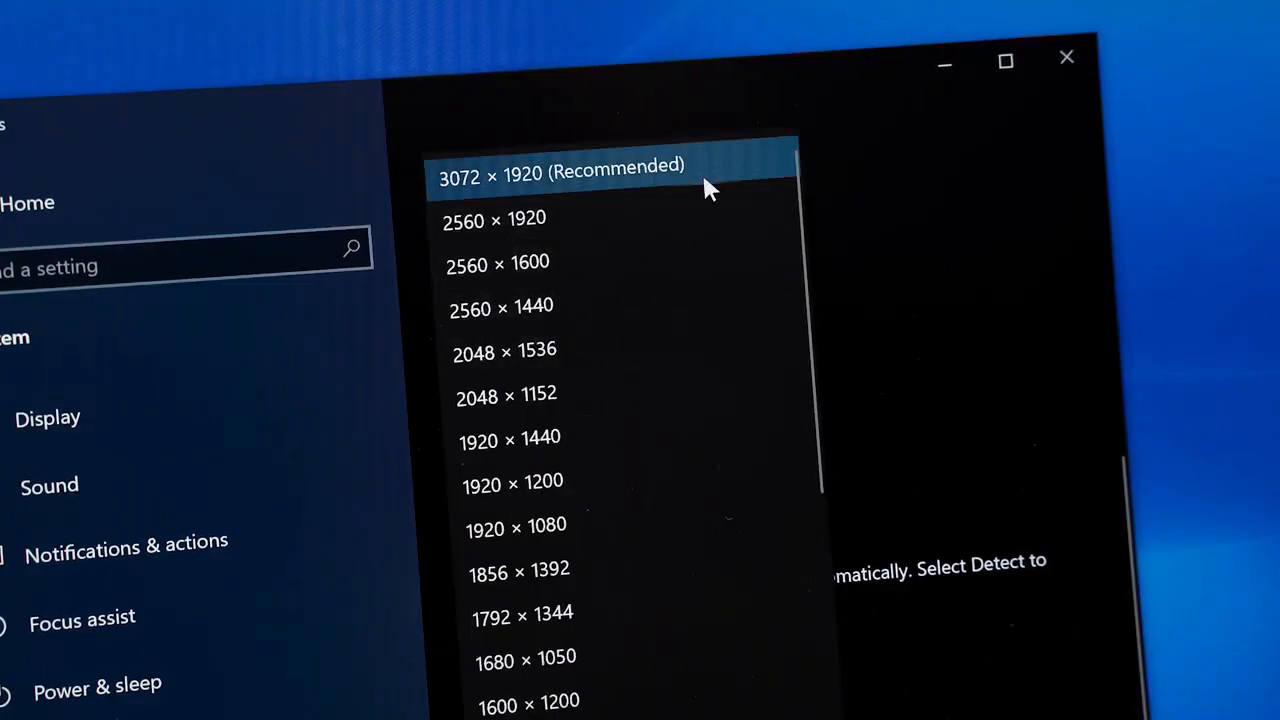